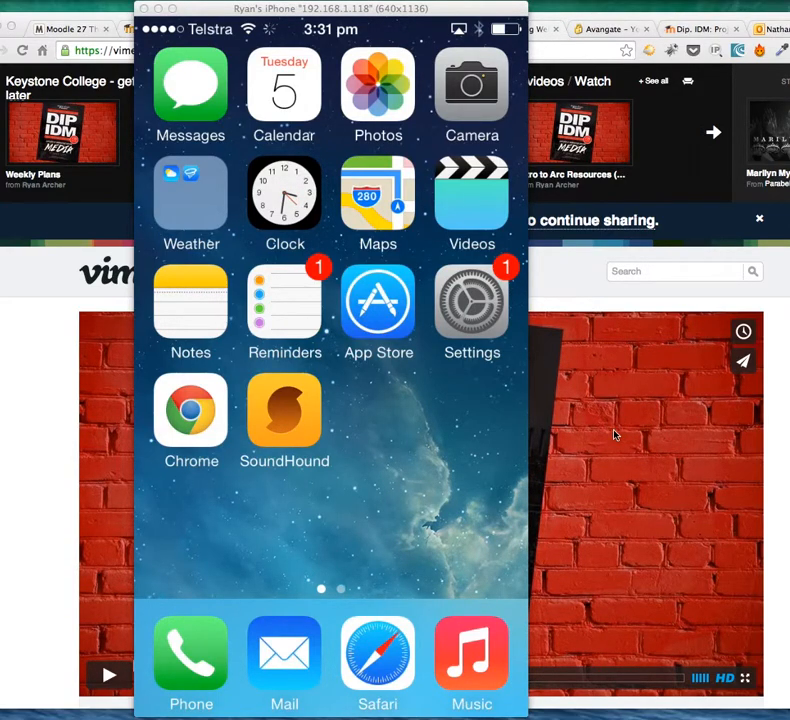
Go from the home screen into Settings and reach Mail, Contacts, Calendars
click(470, 310)
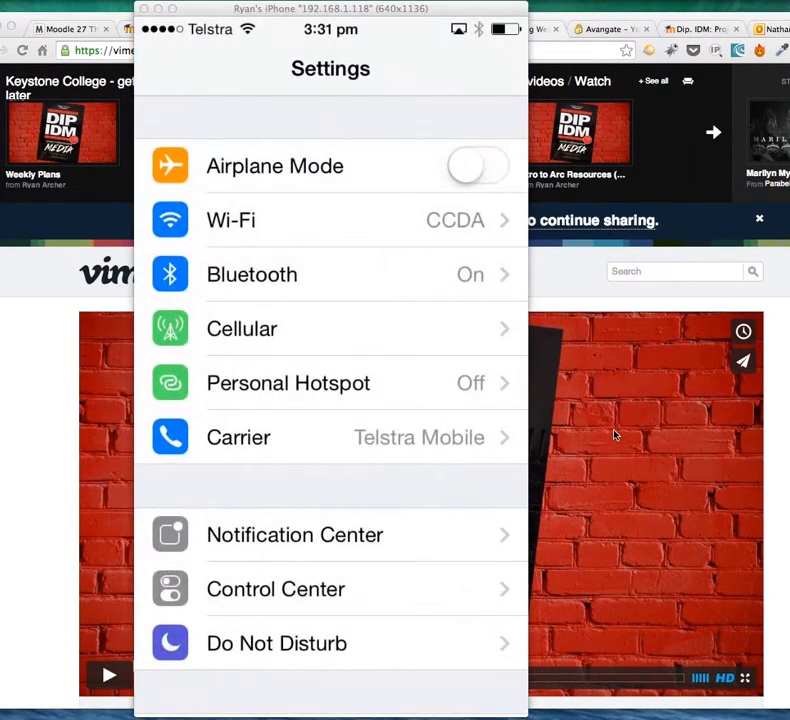
scroll(down, 3)
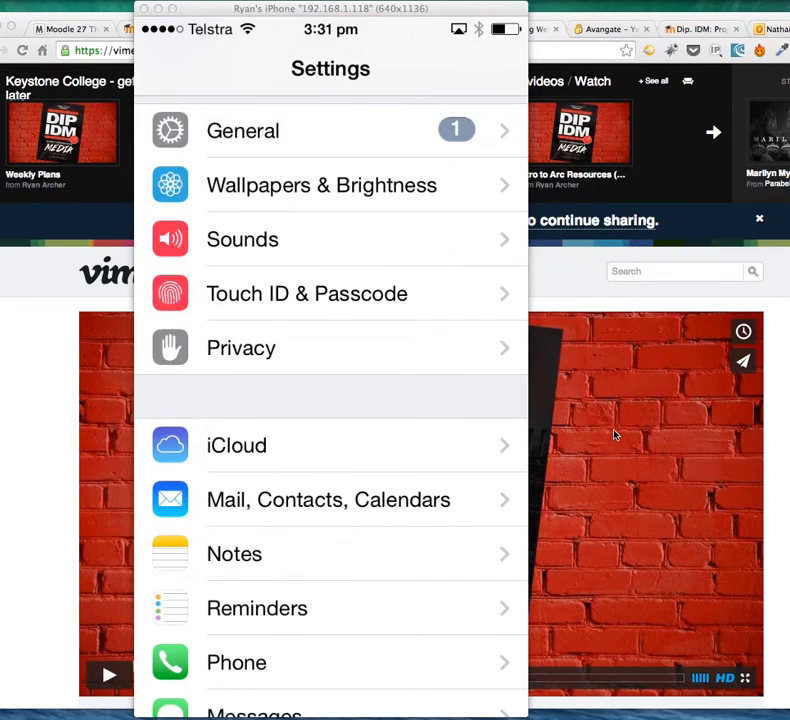
click(328, 500)
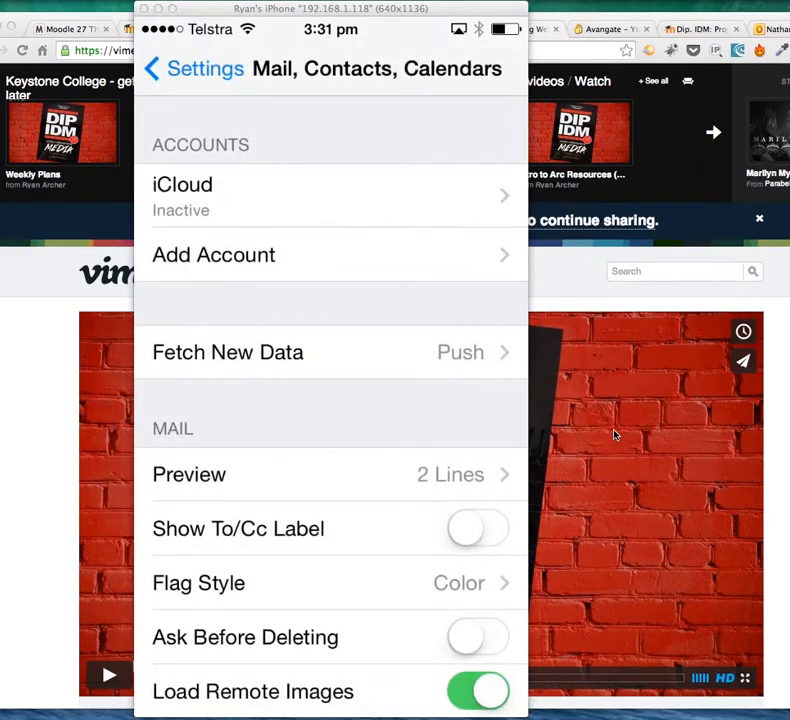
Add a new account and choose Exchange as the provider
click(212, 254)
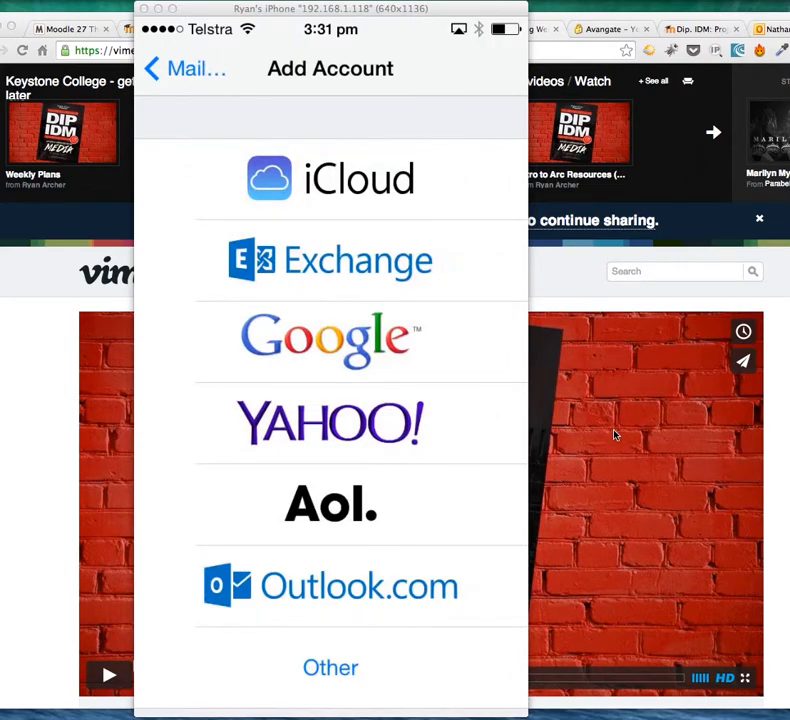
mouse_move(340, 368)
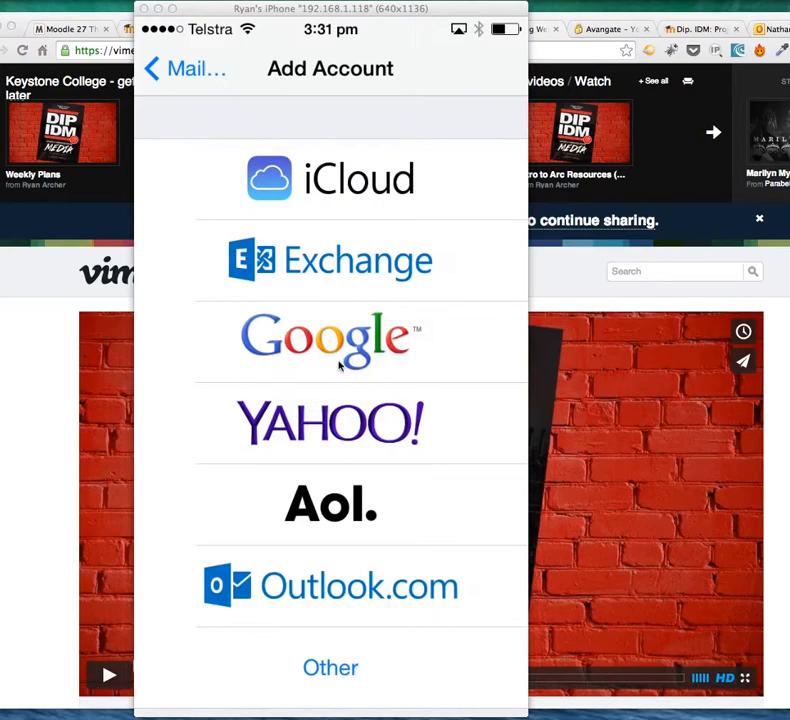
mouse_move(396, 296)
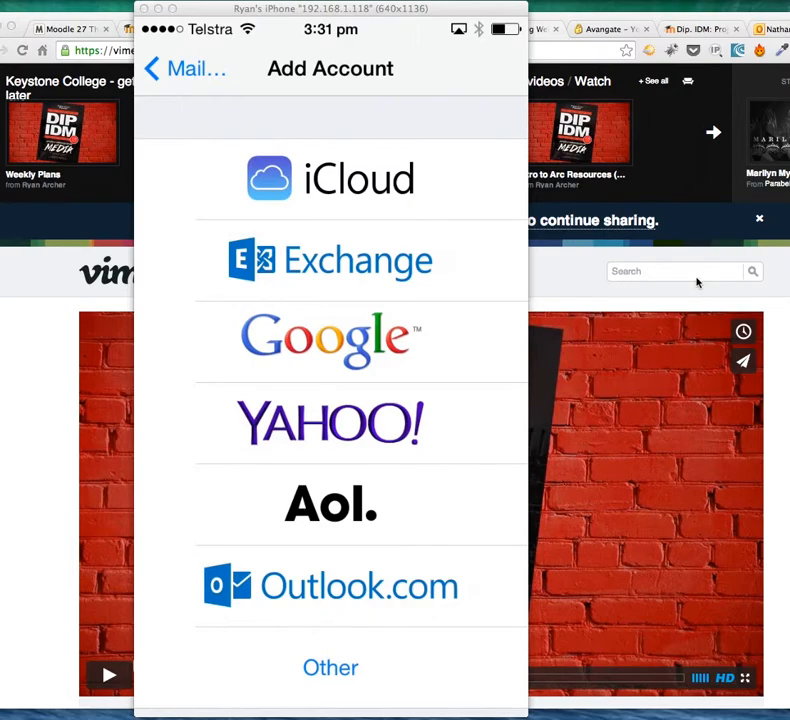
click(330, 260)
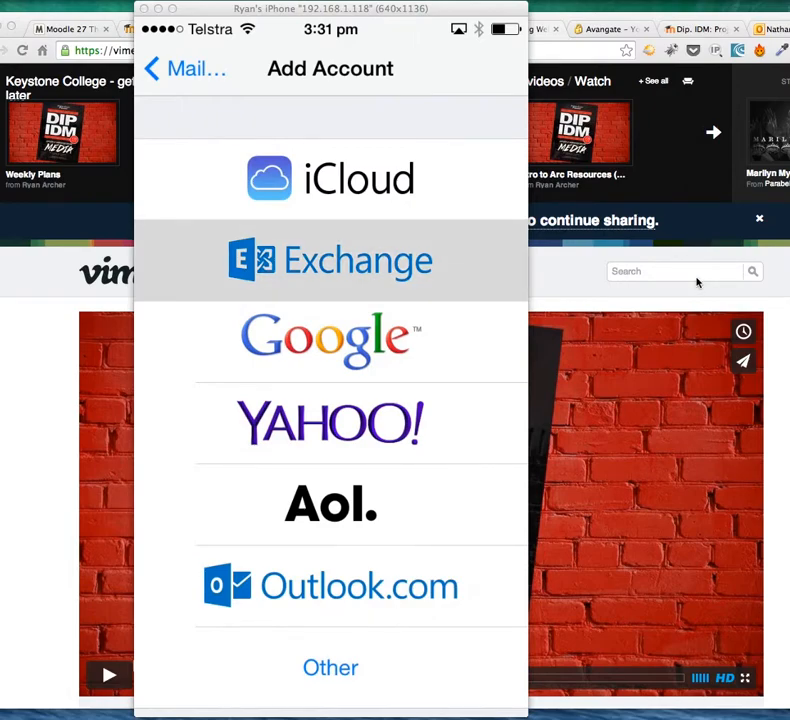
click(330, 260)
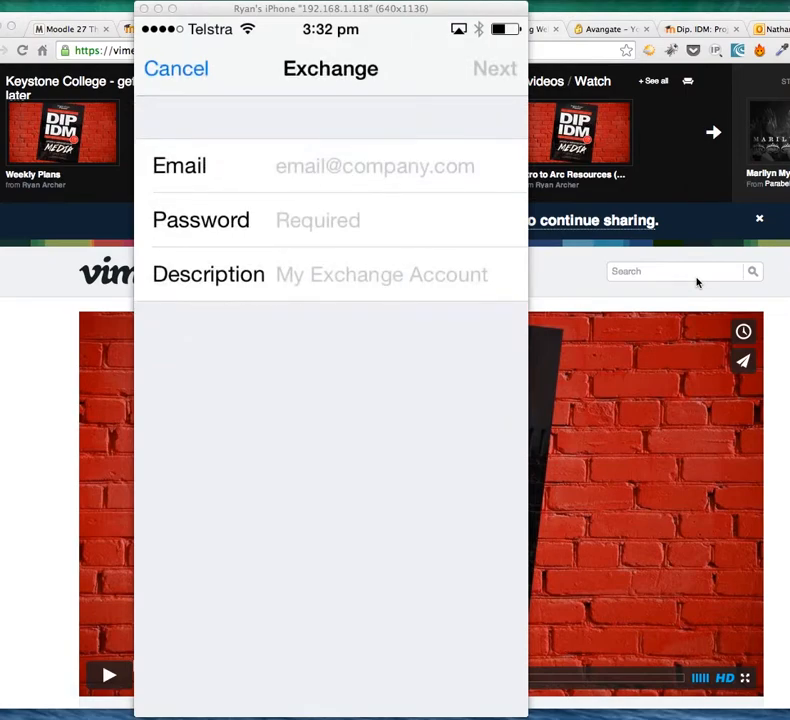
Enter the email address, password and description 'Exchange', then continue to the server details
click(376, 166)
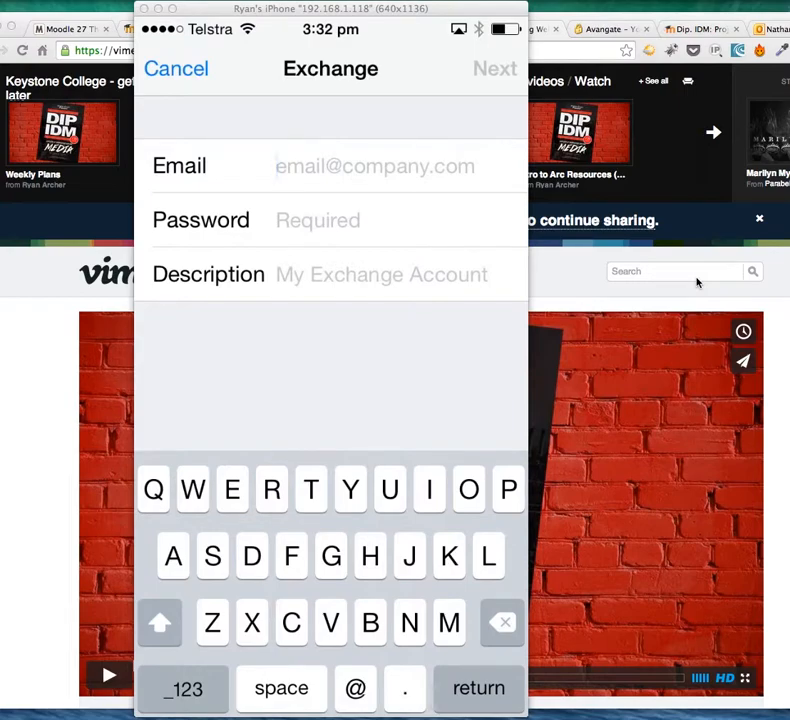
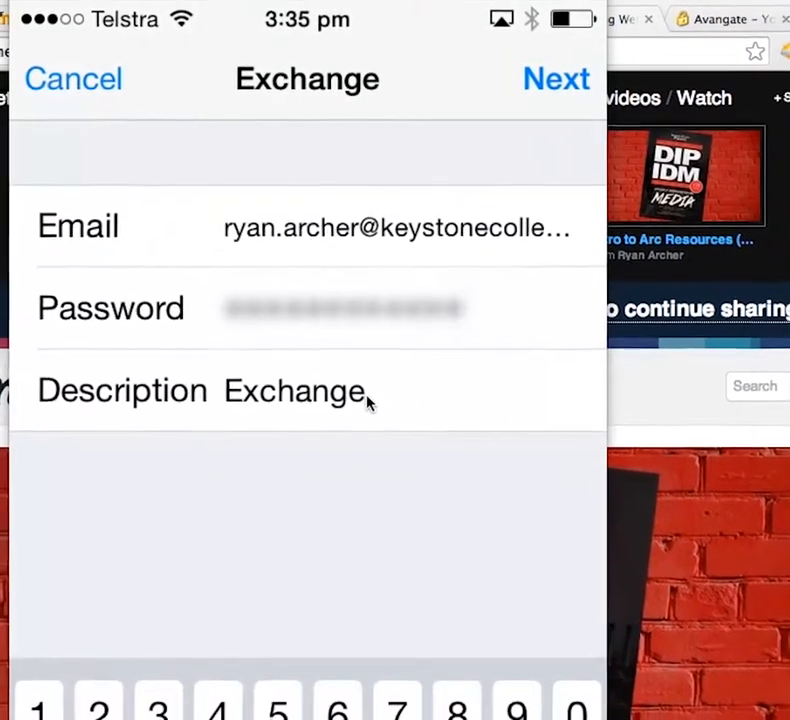
click(556, 80)
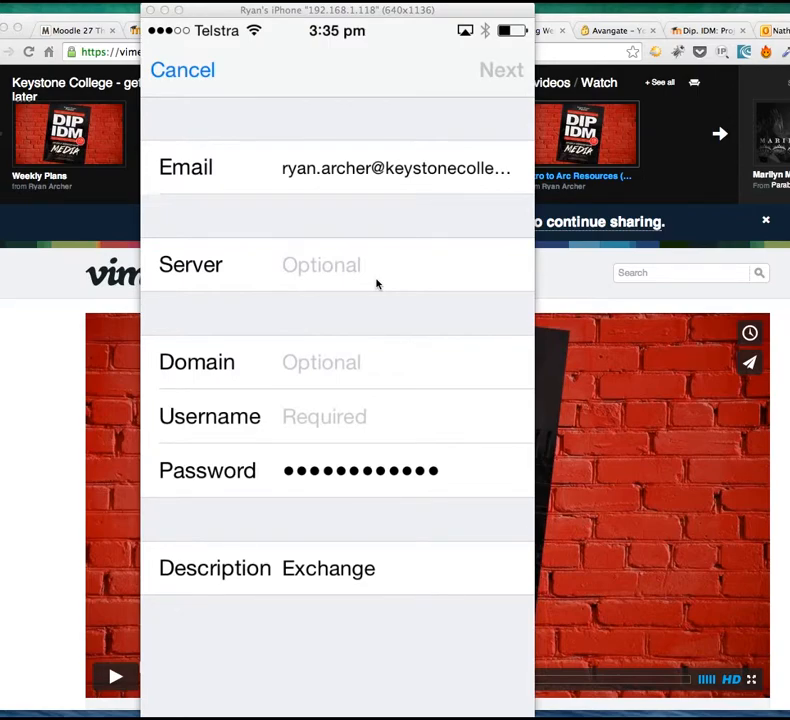
mouse_move(362, 220)
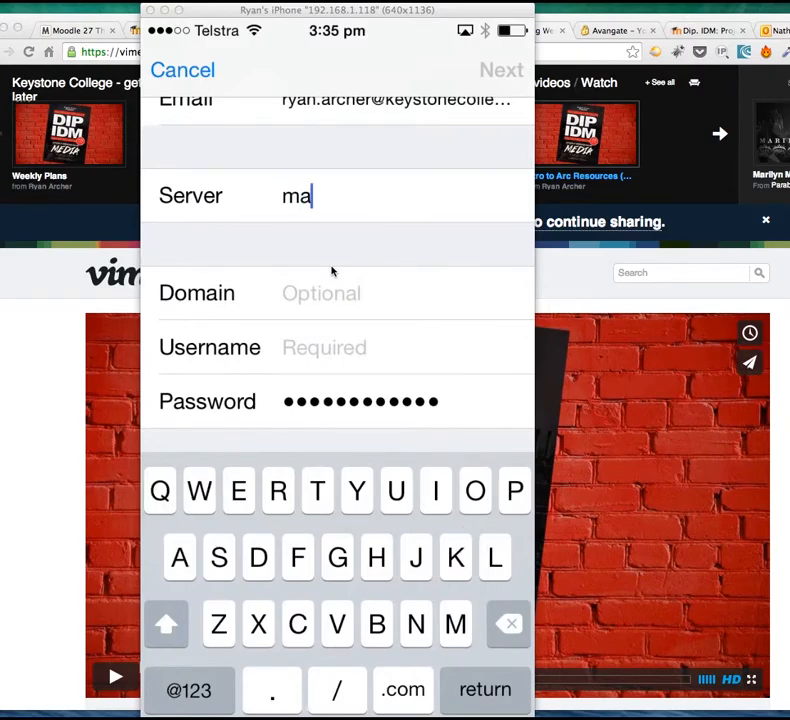
Set the Exchange server to mail.rtosg.com.au and move to the Username field
text(il.)
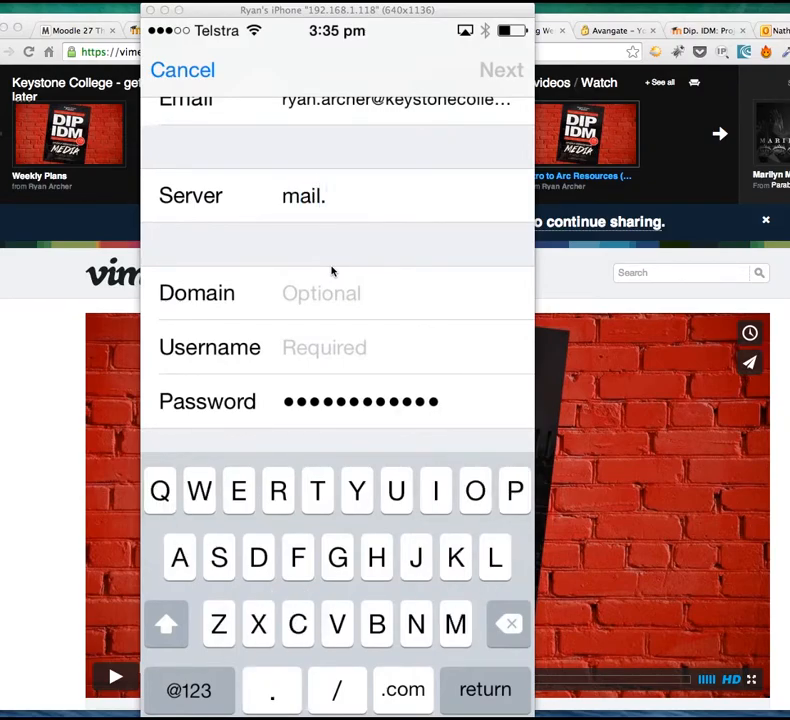
text(rto)
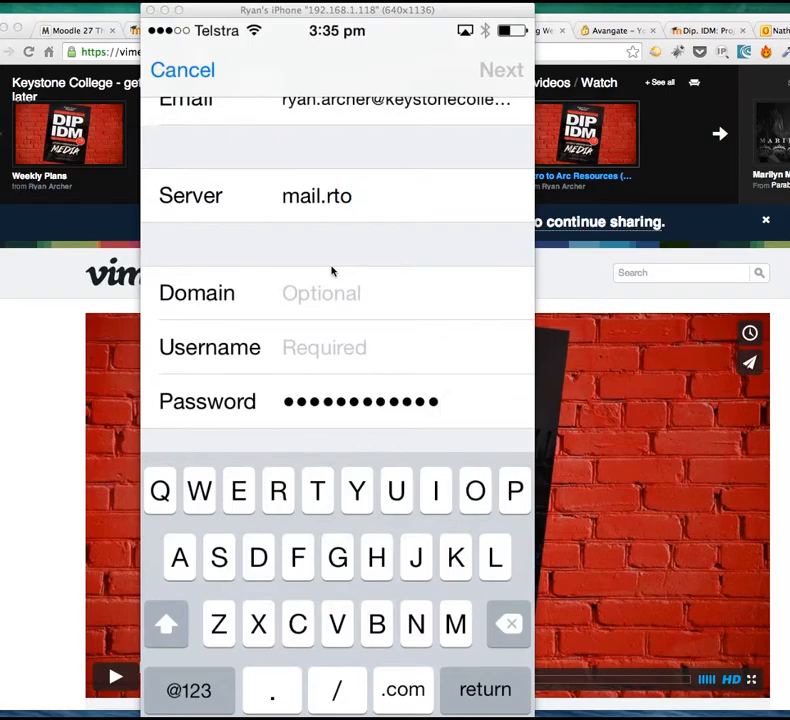
click(350, 196)
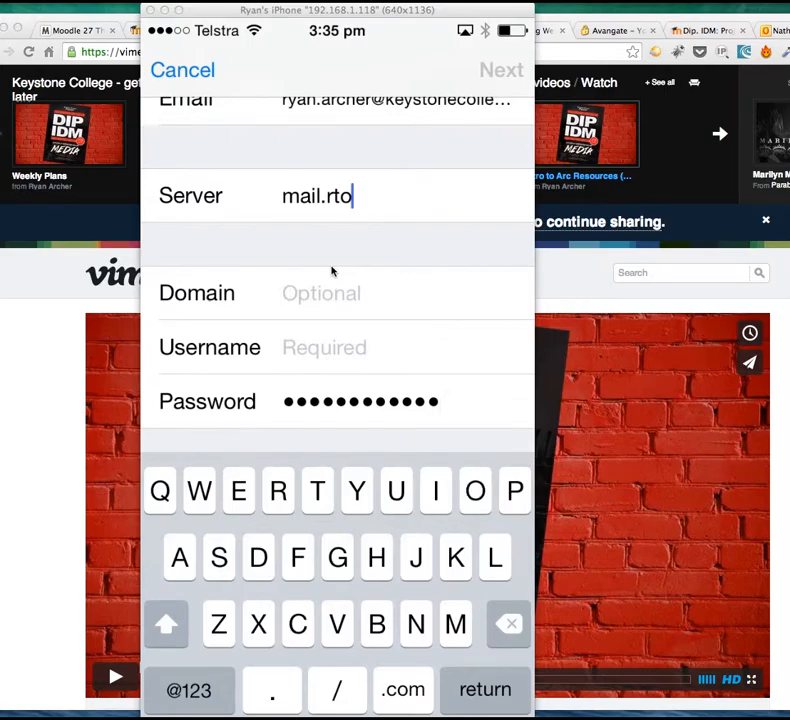
text(sg.com.)
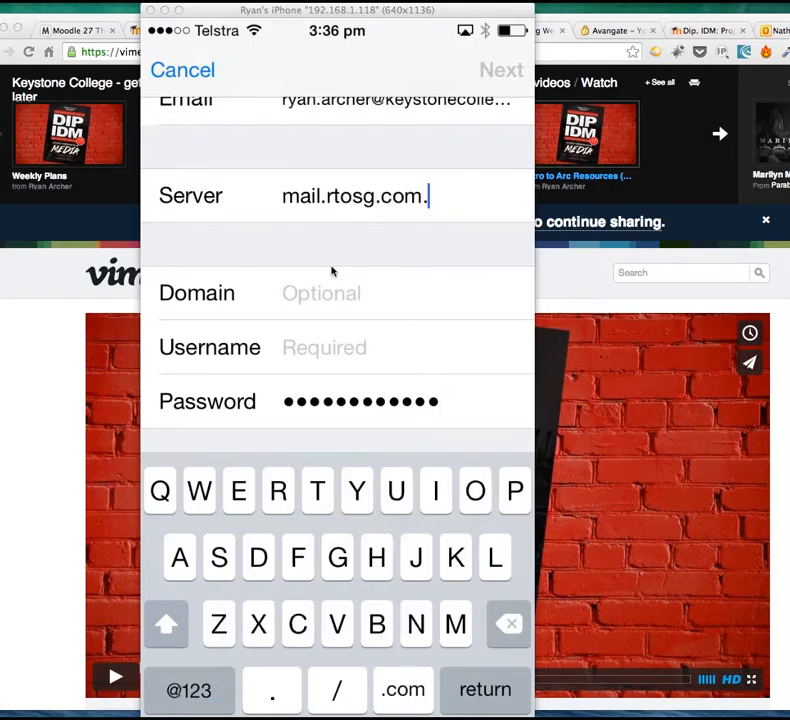
text(au)
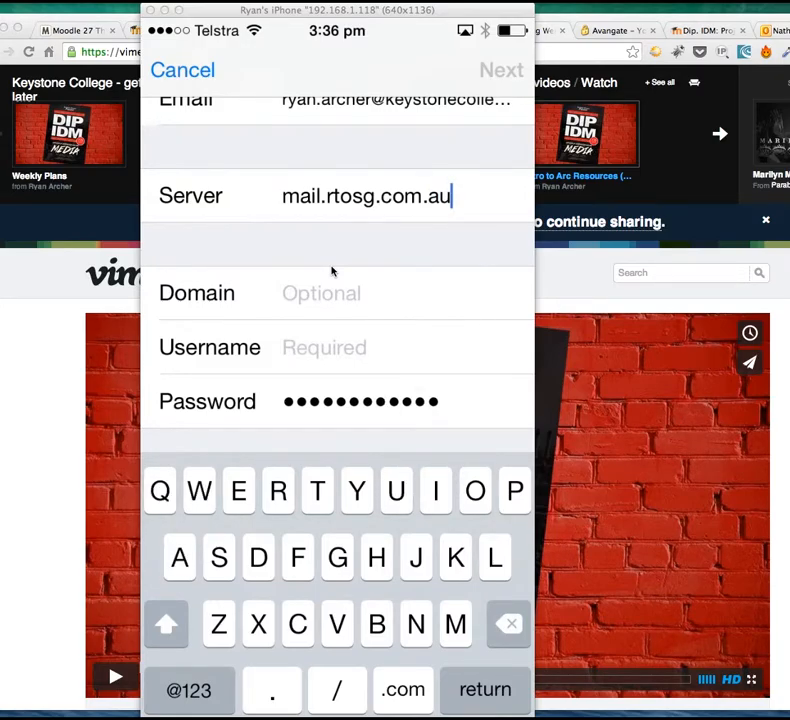
mouse_move(344, 332)
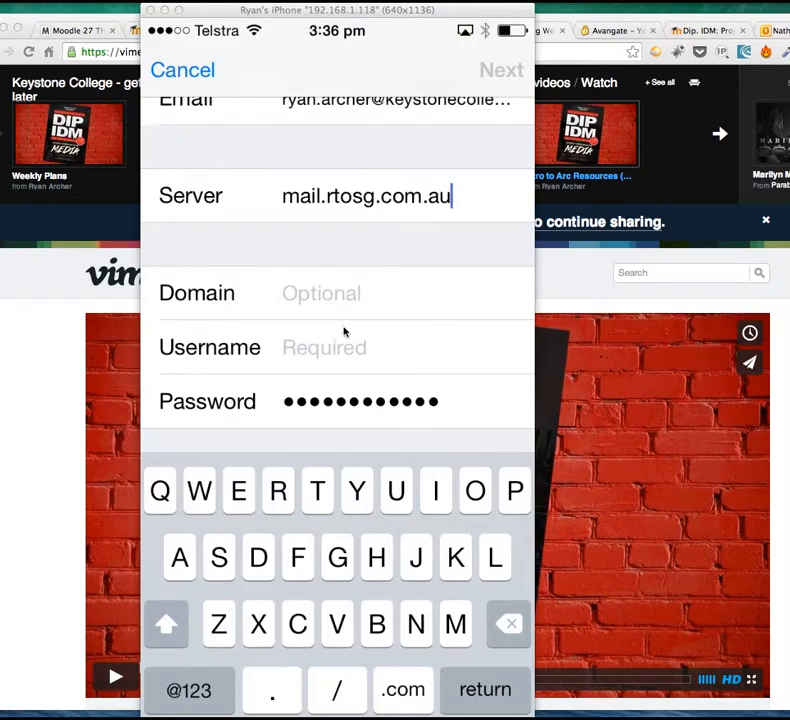
click(324, 348)
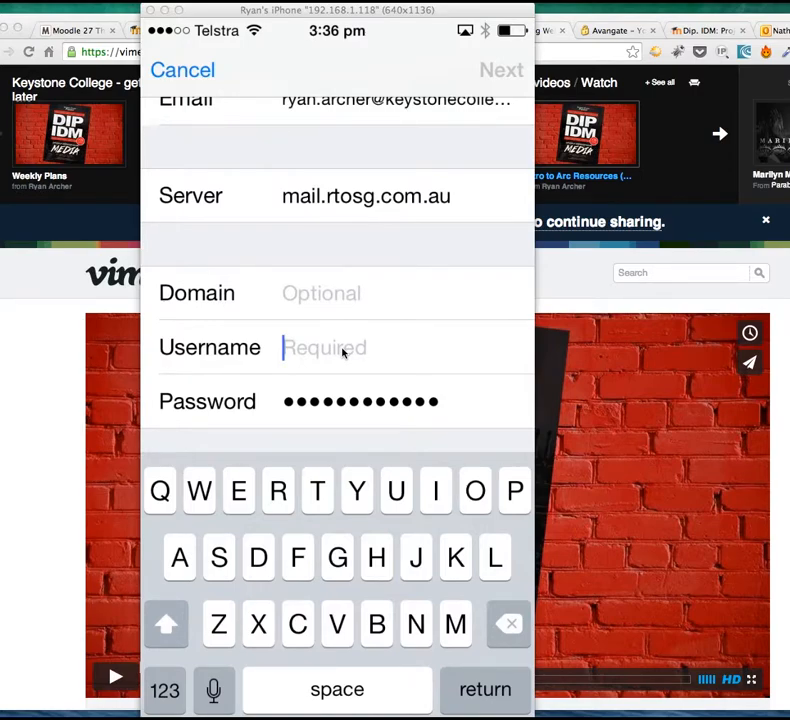
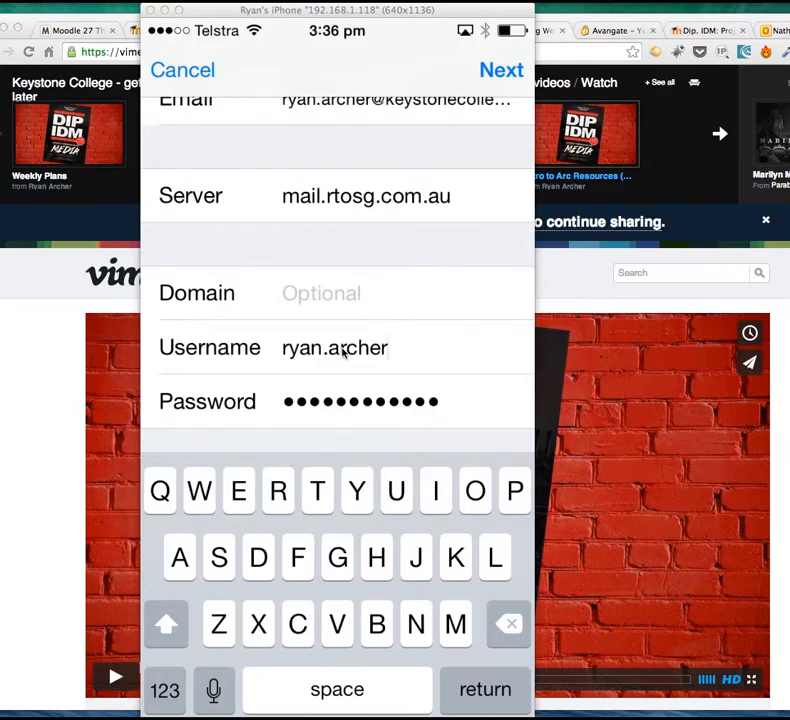
click(502, 70)
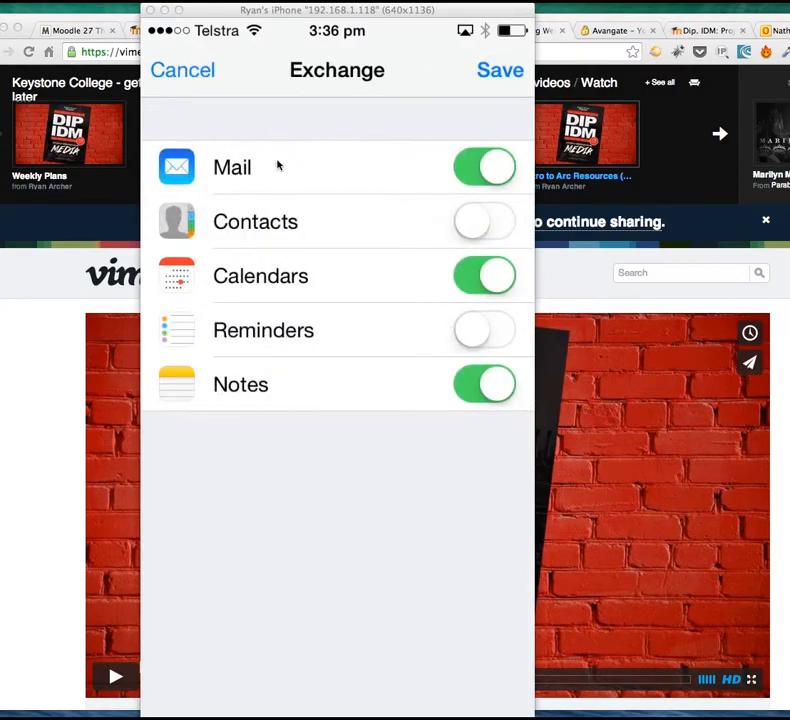
mouse_move(350, 316)
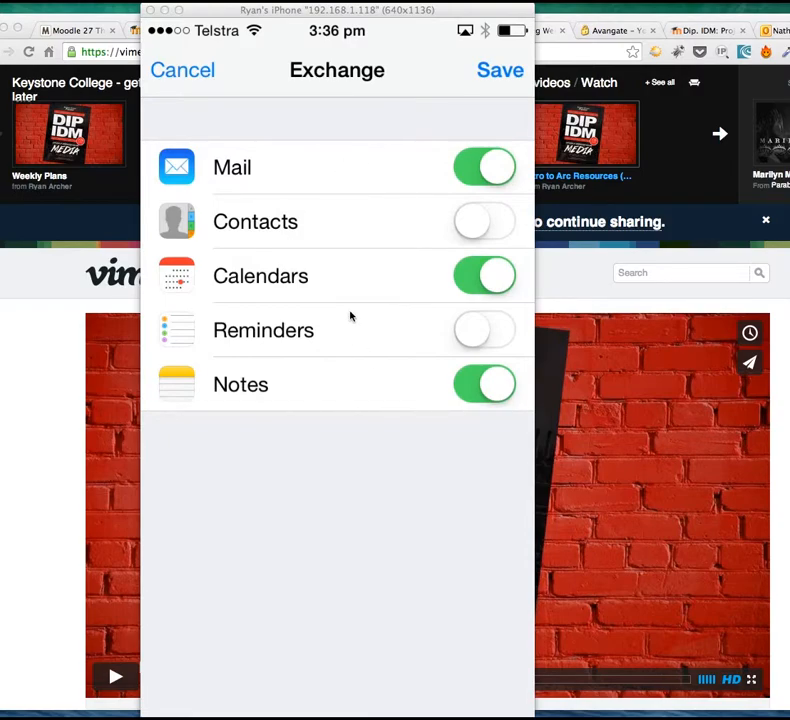
mouse_move(472, 336)
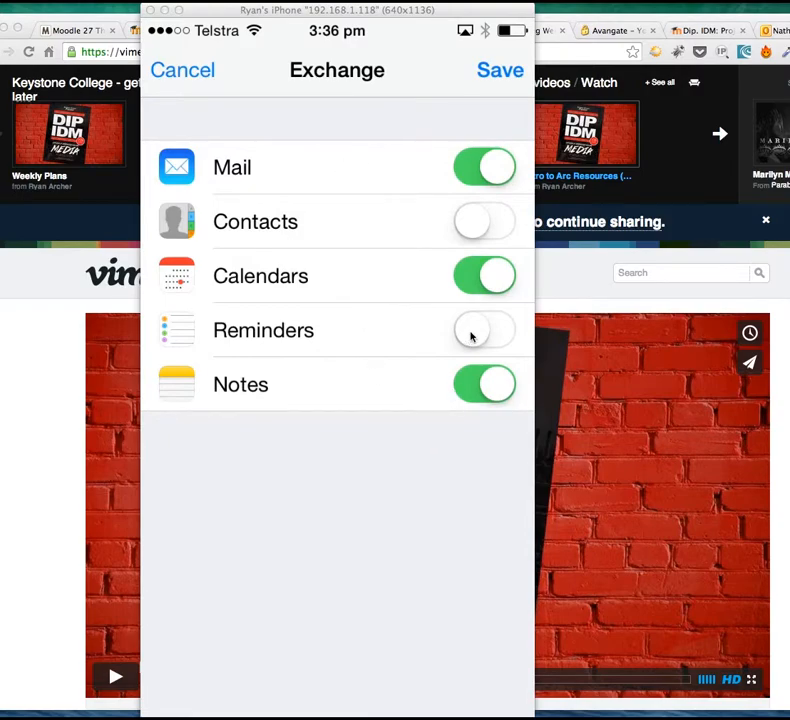
mouse_move(476, 320)
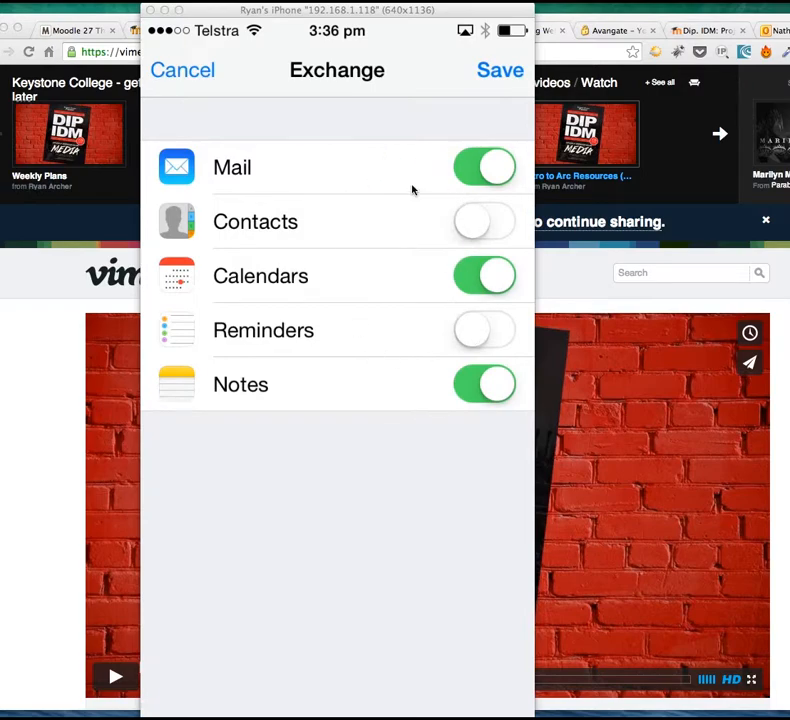
mouse_move(460, 464)
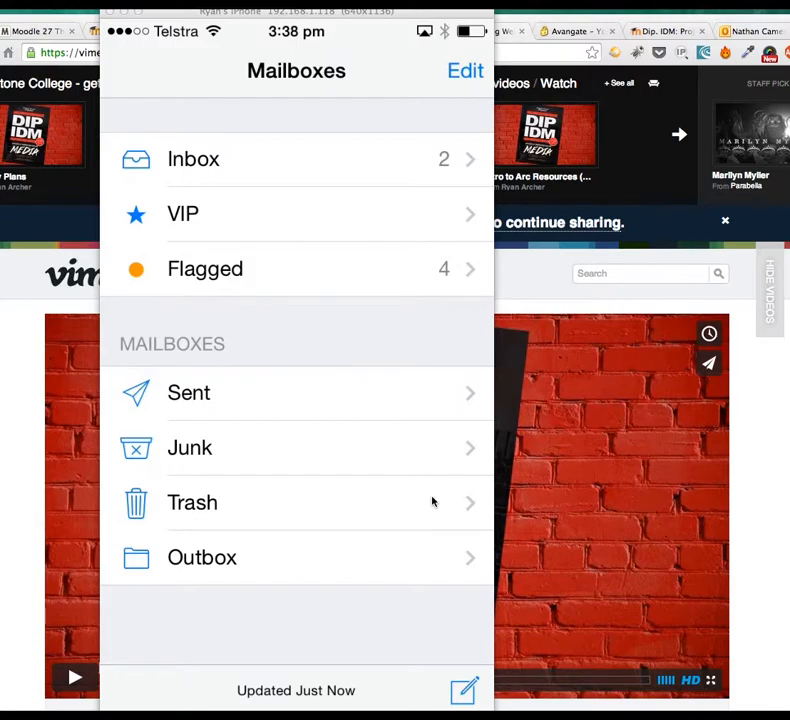
mouse_move(196, 224)
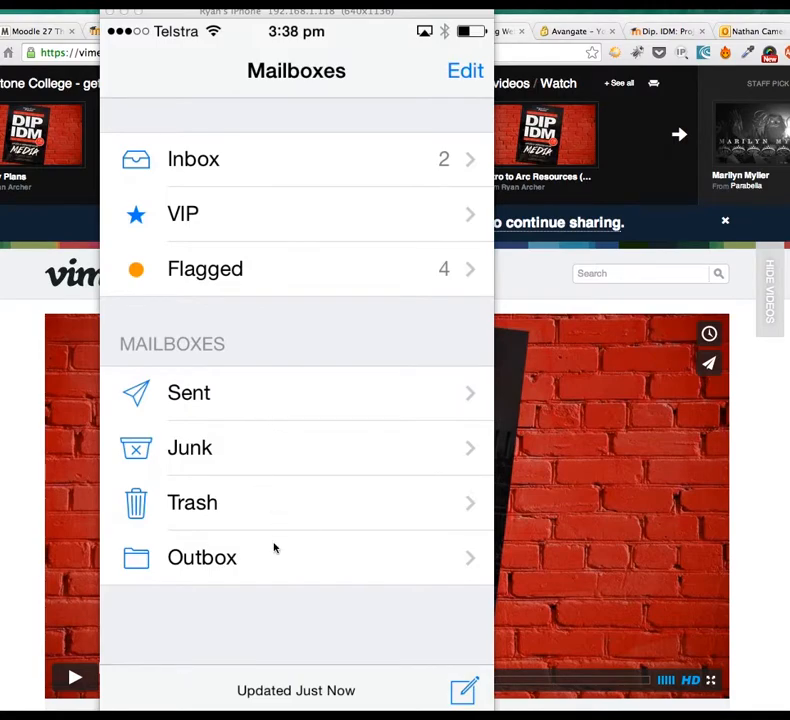
mouse_move(204, 160)
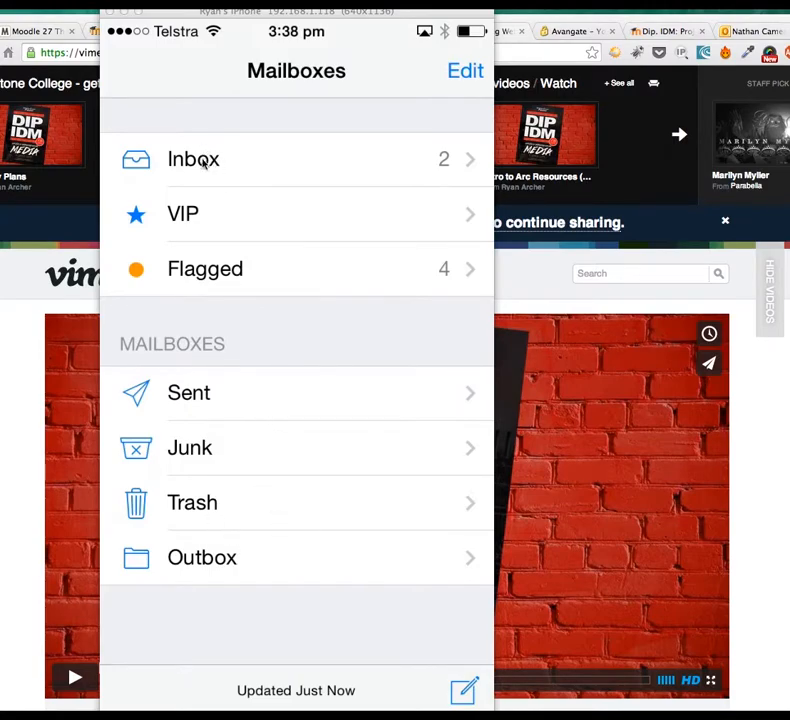